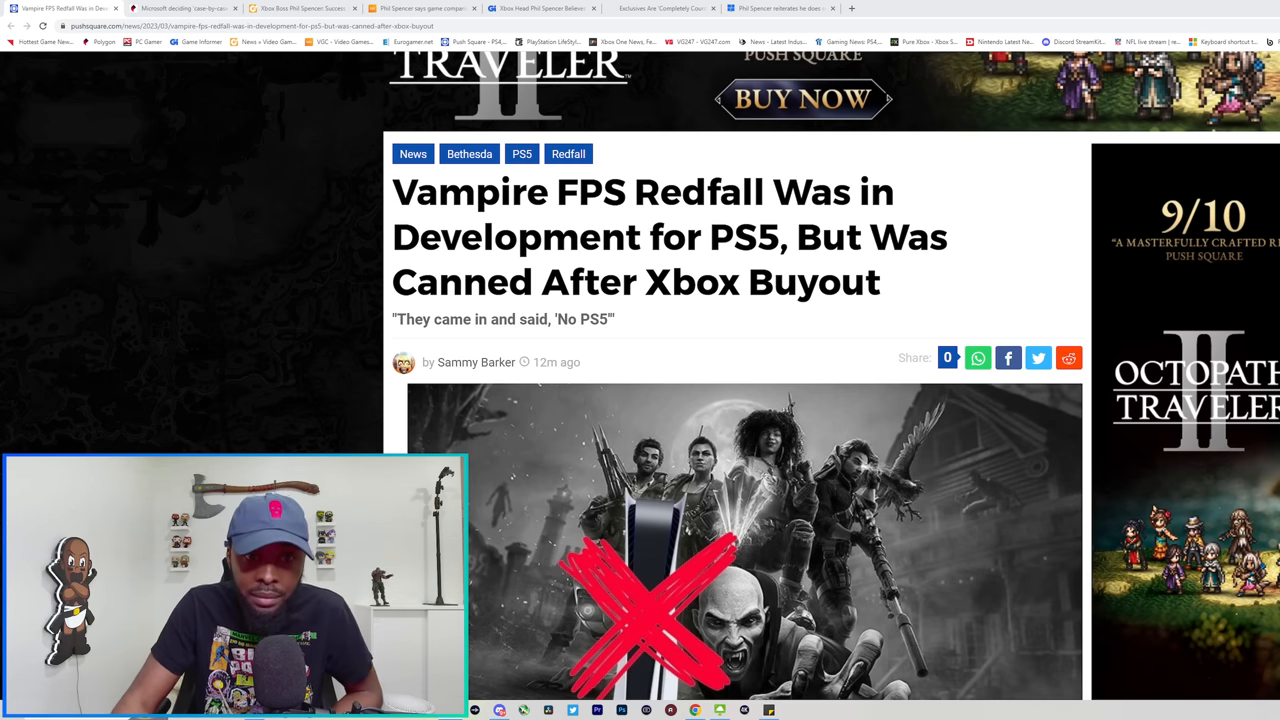
- Scroll down through the Push Square Redfall article
scroll(down, 3)
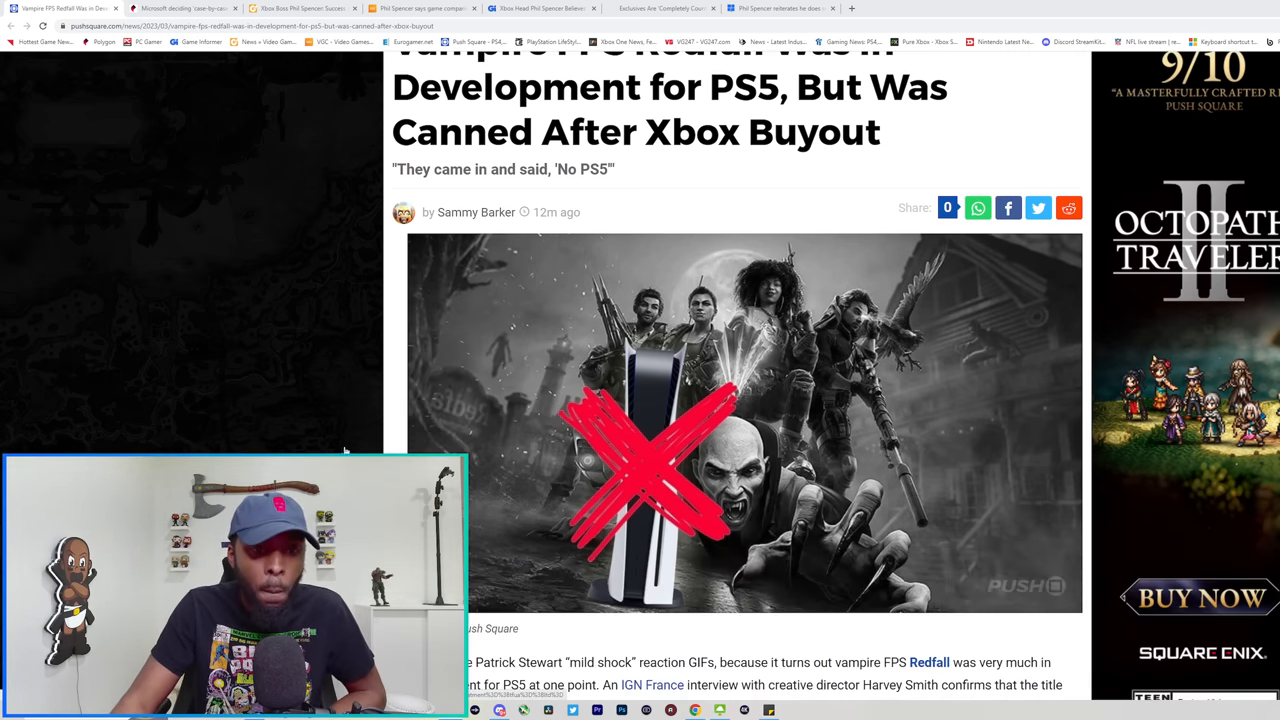
scroll(down, 3)
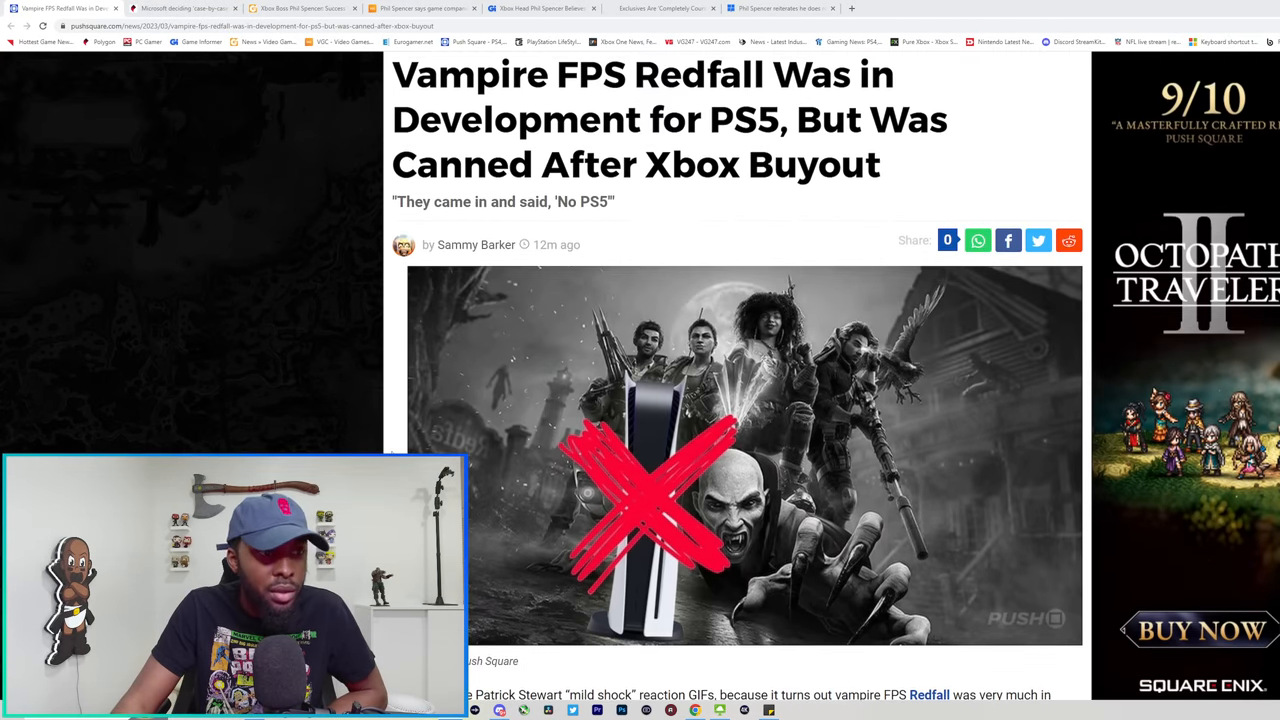
scroll(down, 3)
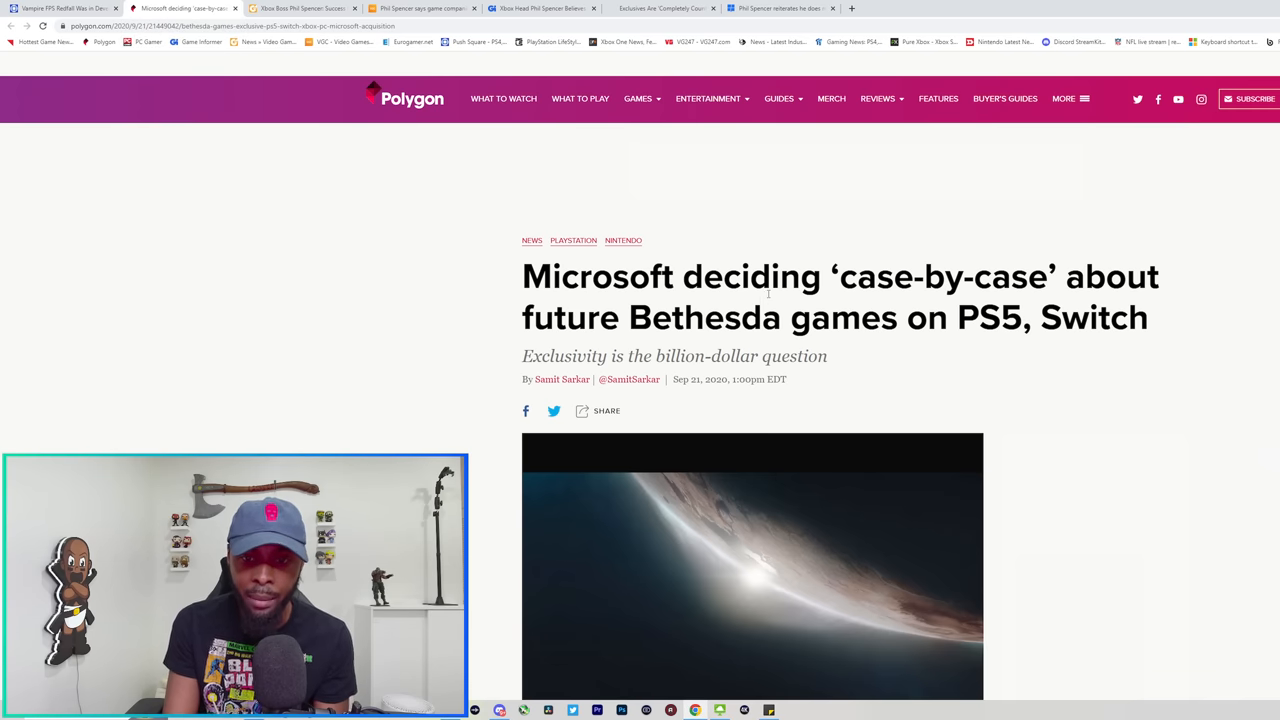
scroll(down, 3)
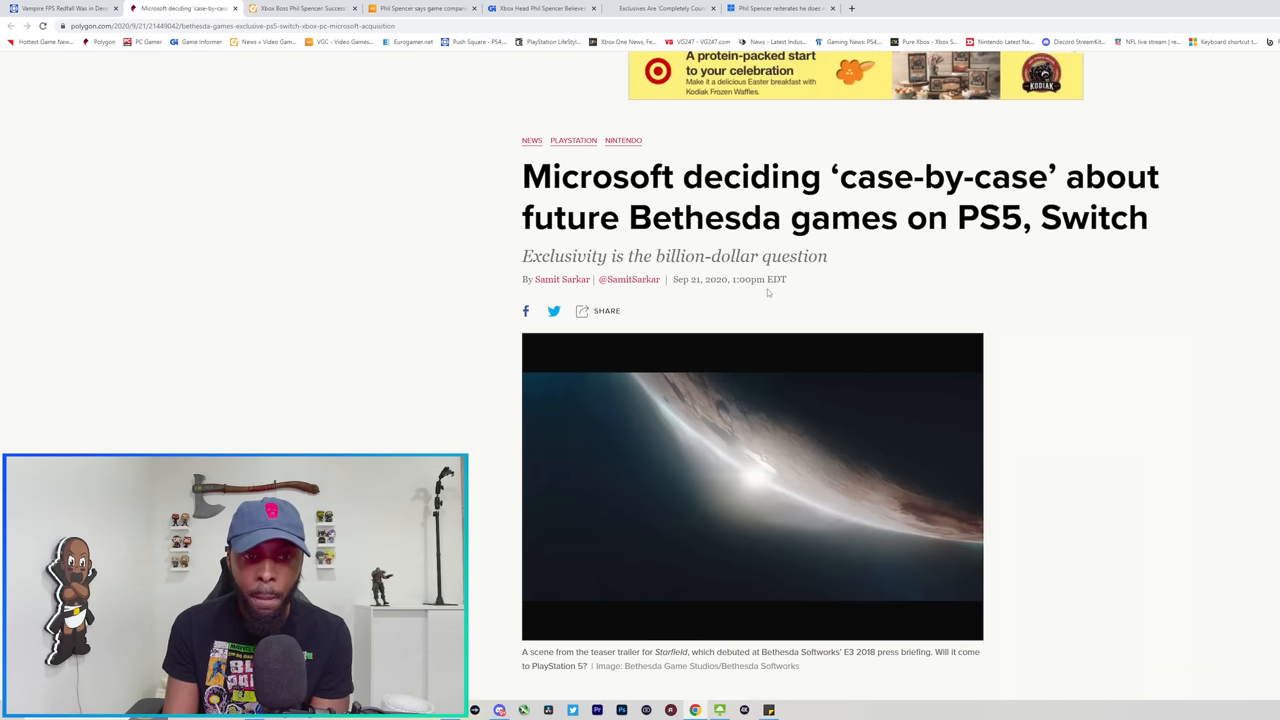
scroll(up, 3)
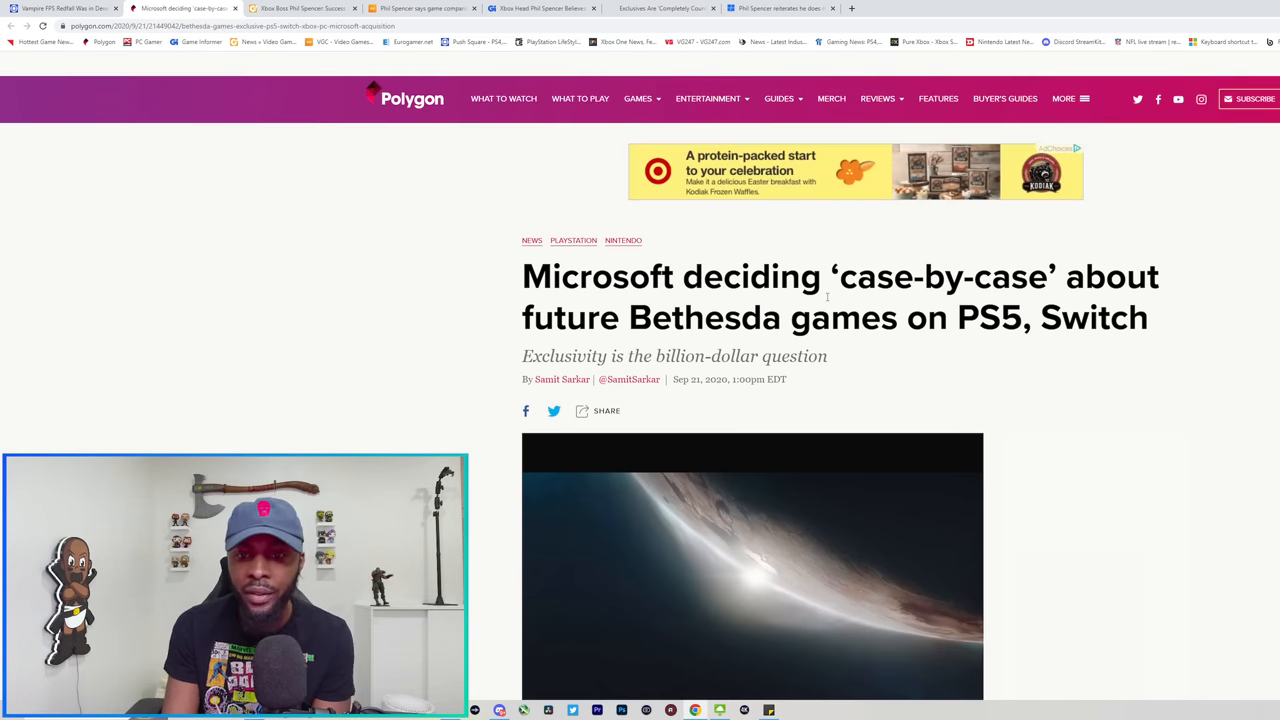
scroll(down, 3)
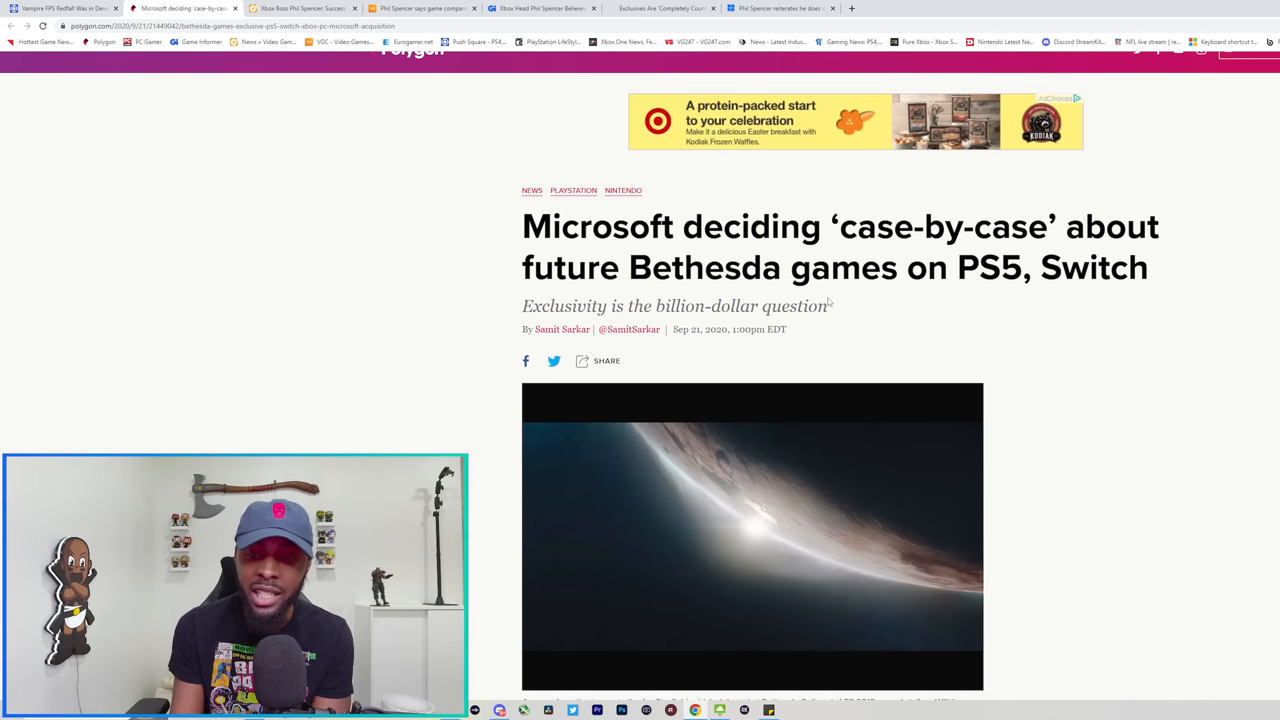
scroll(down, 3)
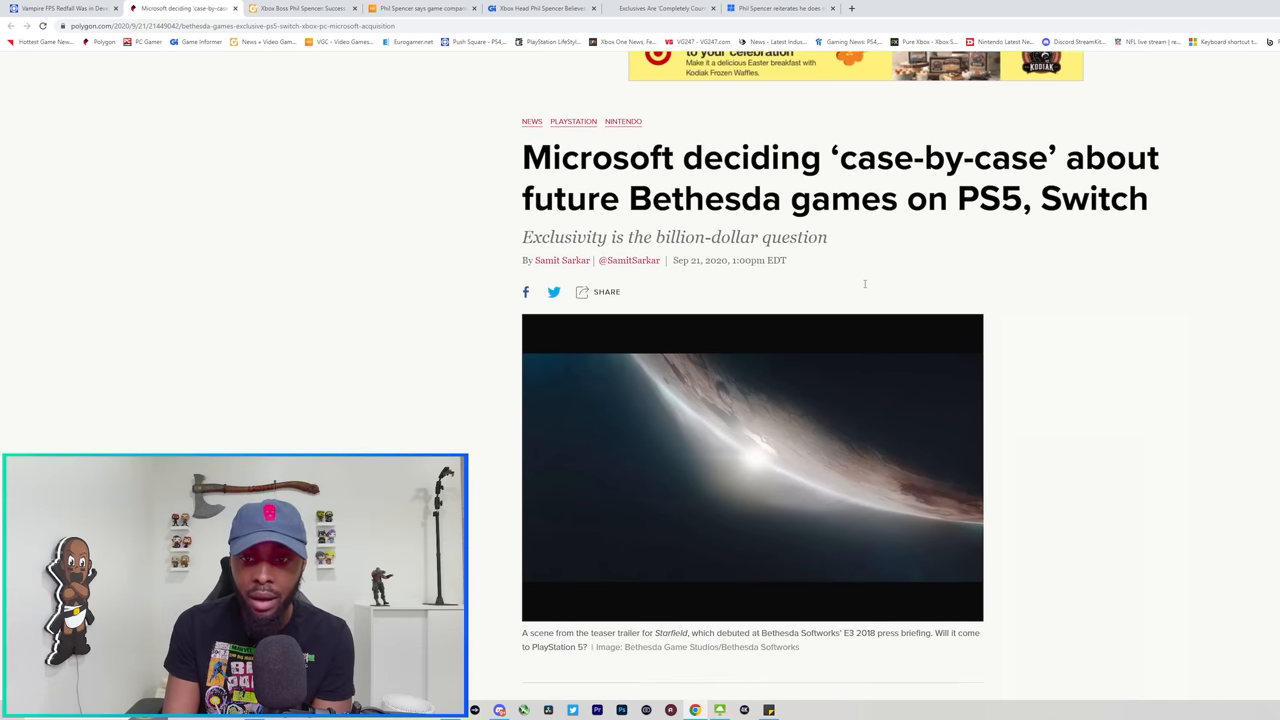
scroll(down, 3)
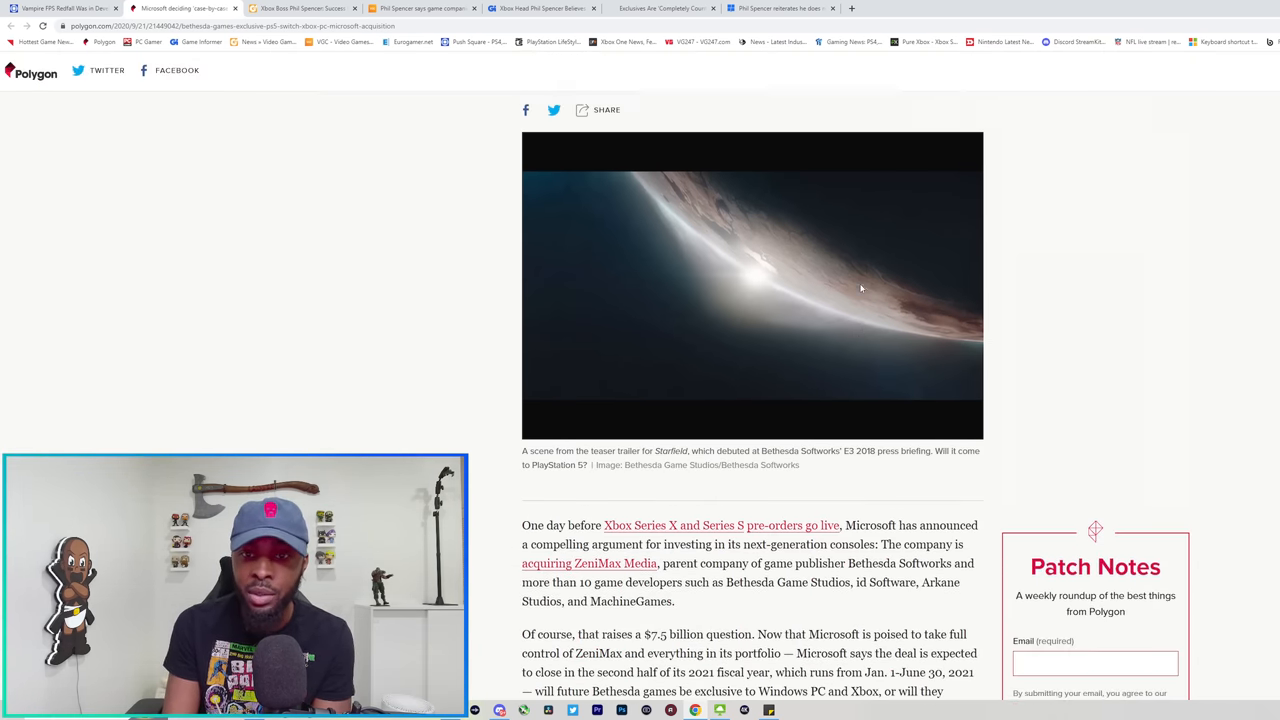
scroll(down, 3)
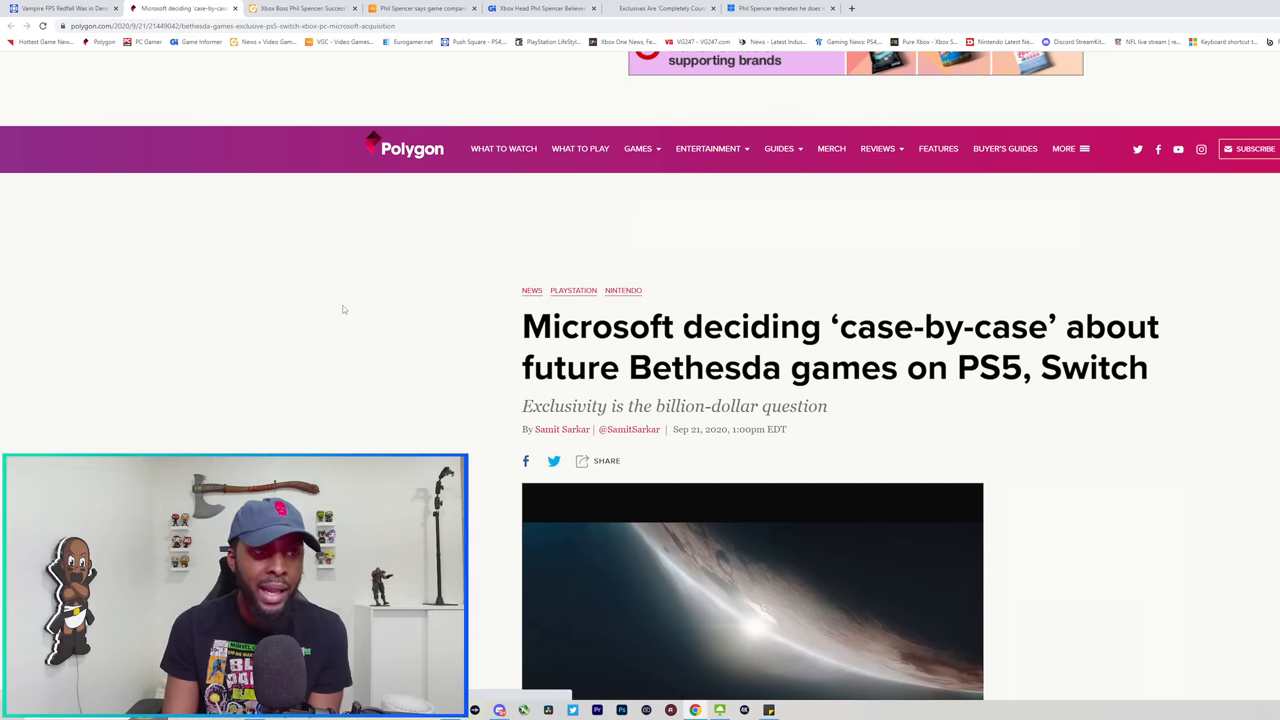
mouse_move(300, 8)
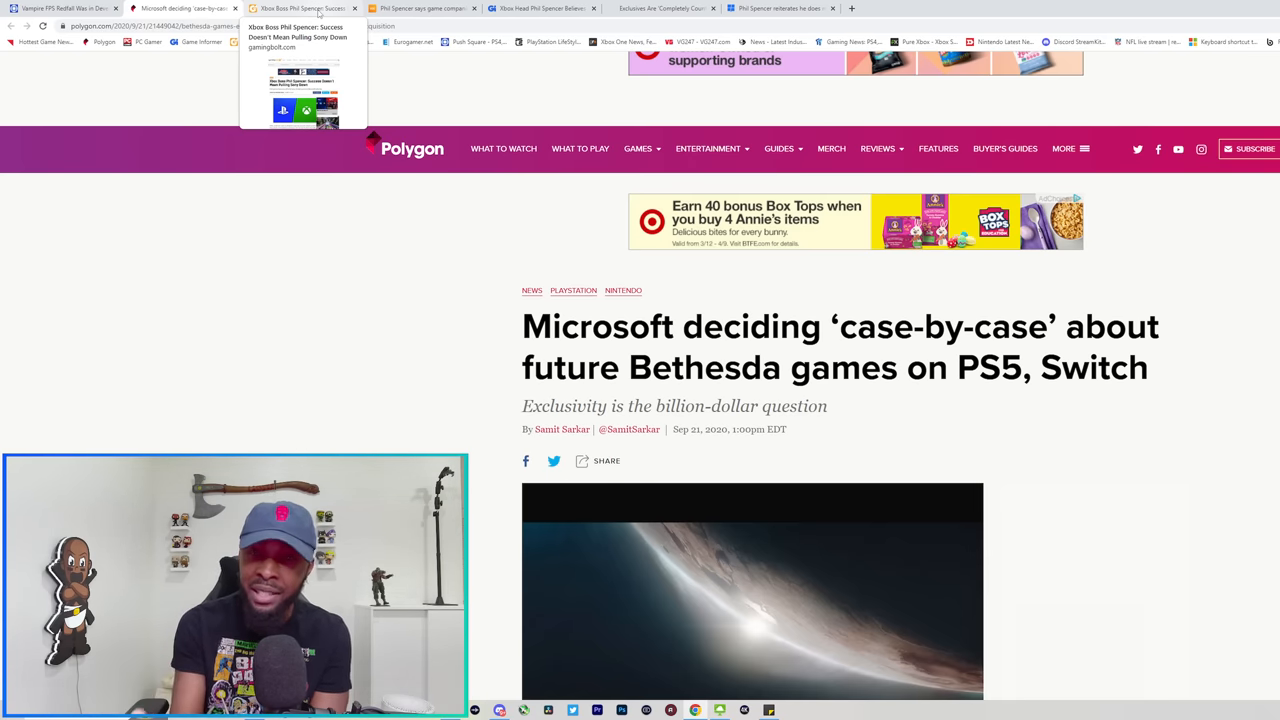
- Read GamingBolt's article on Spencer not pulling Sony down, then move to VGC's article
click(300, 8)
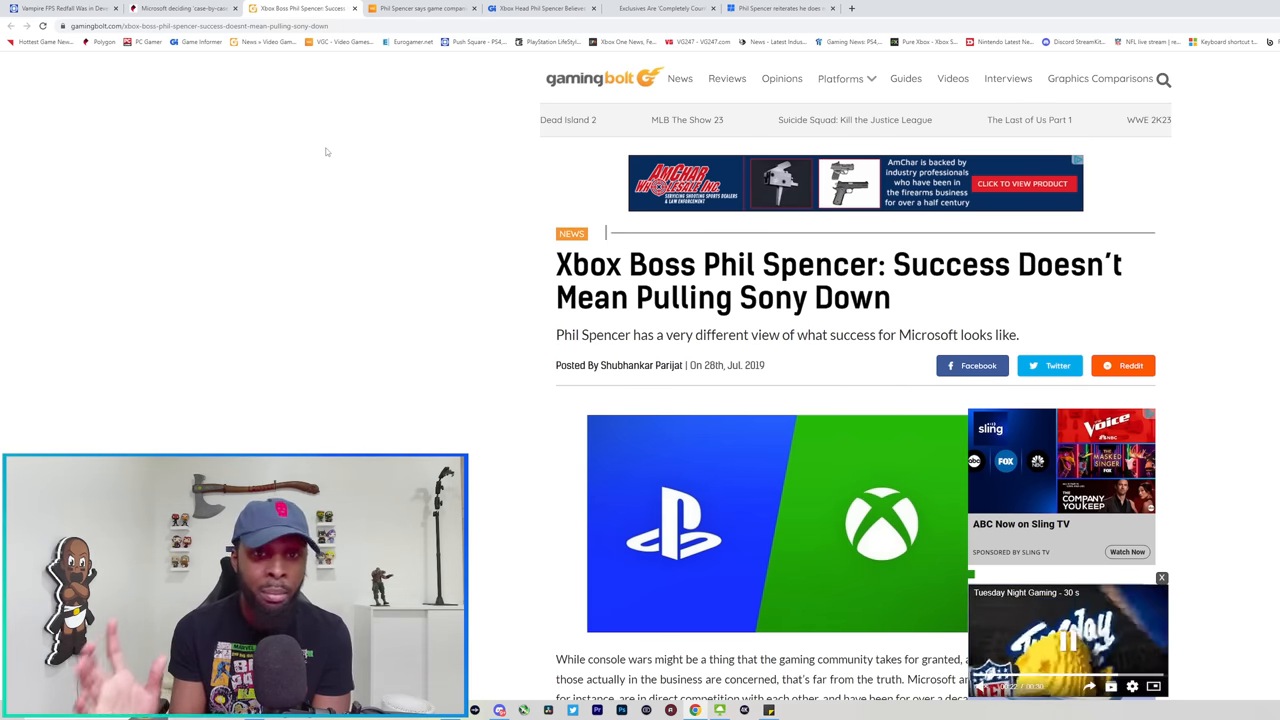
scroll(down, 3)
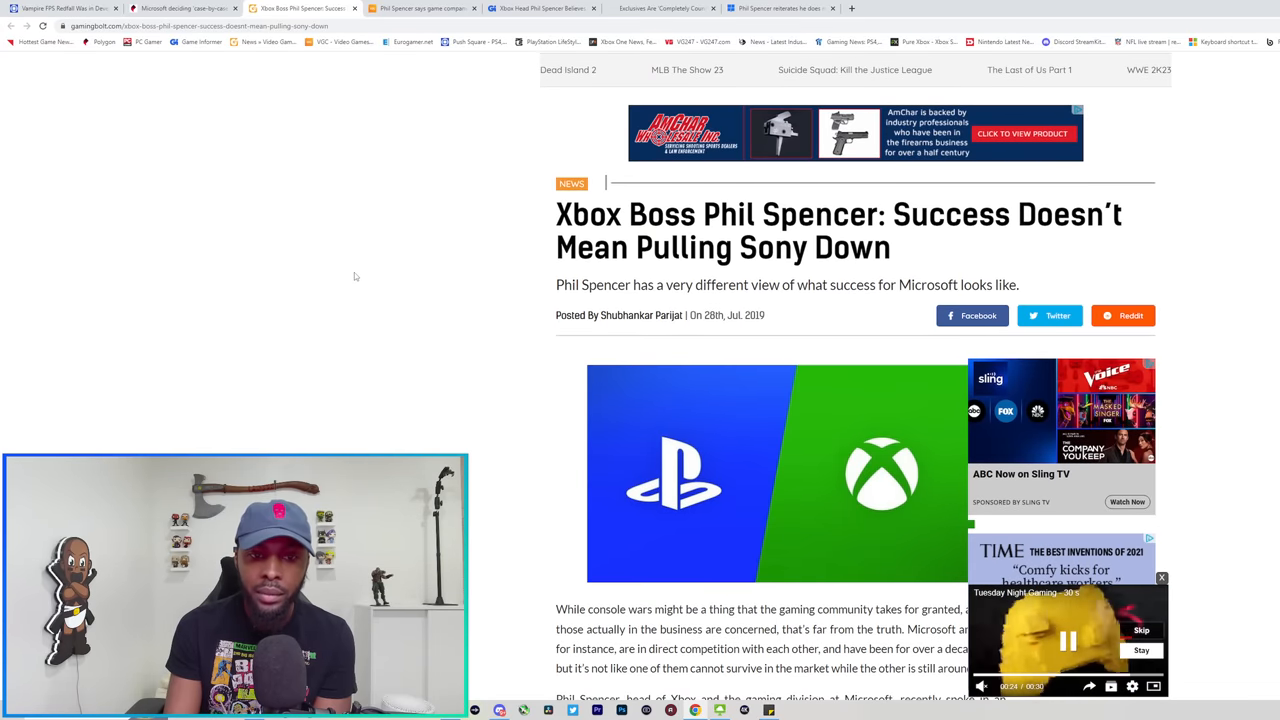
scroll(down, 3)
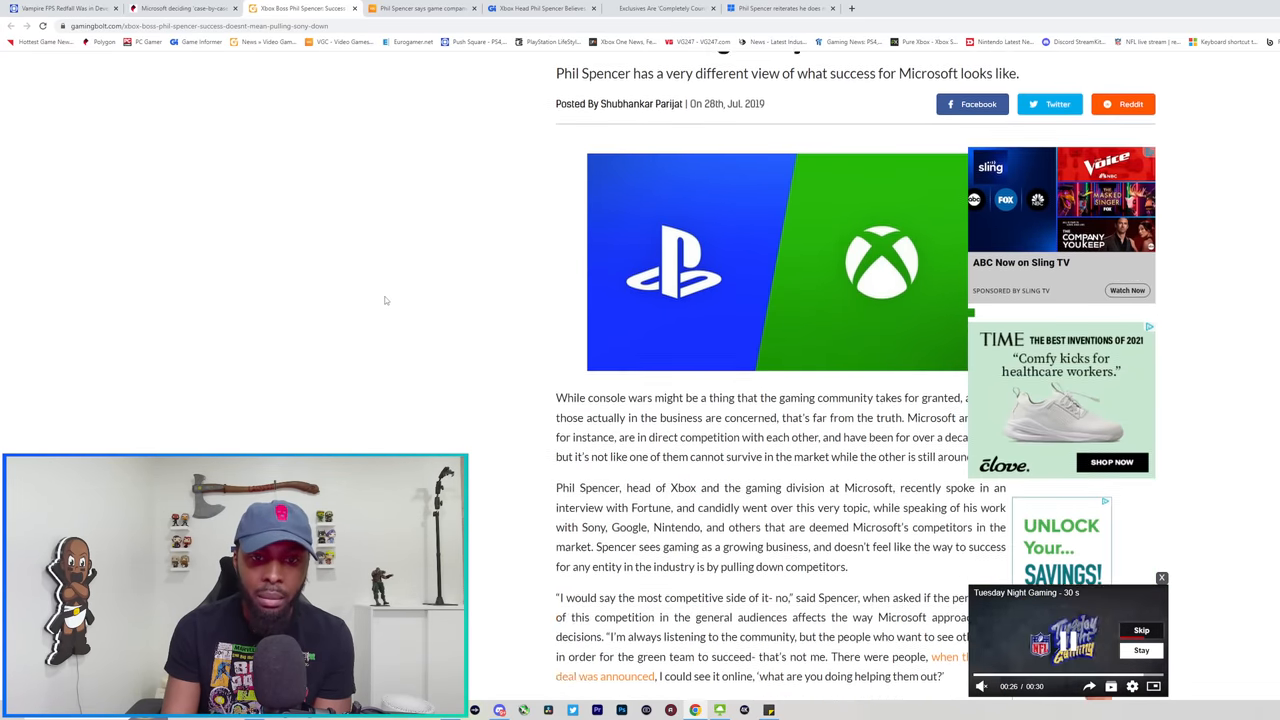
scroll(down, 3)
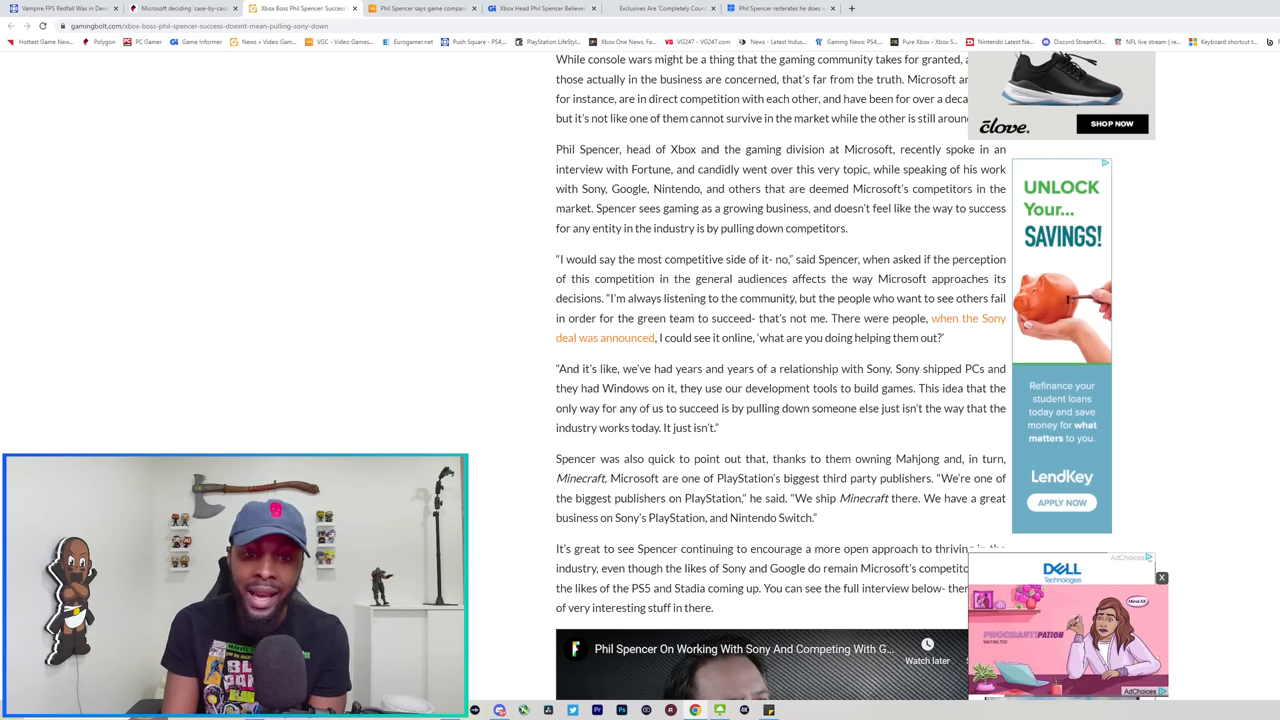
scroll(down, 3)
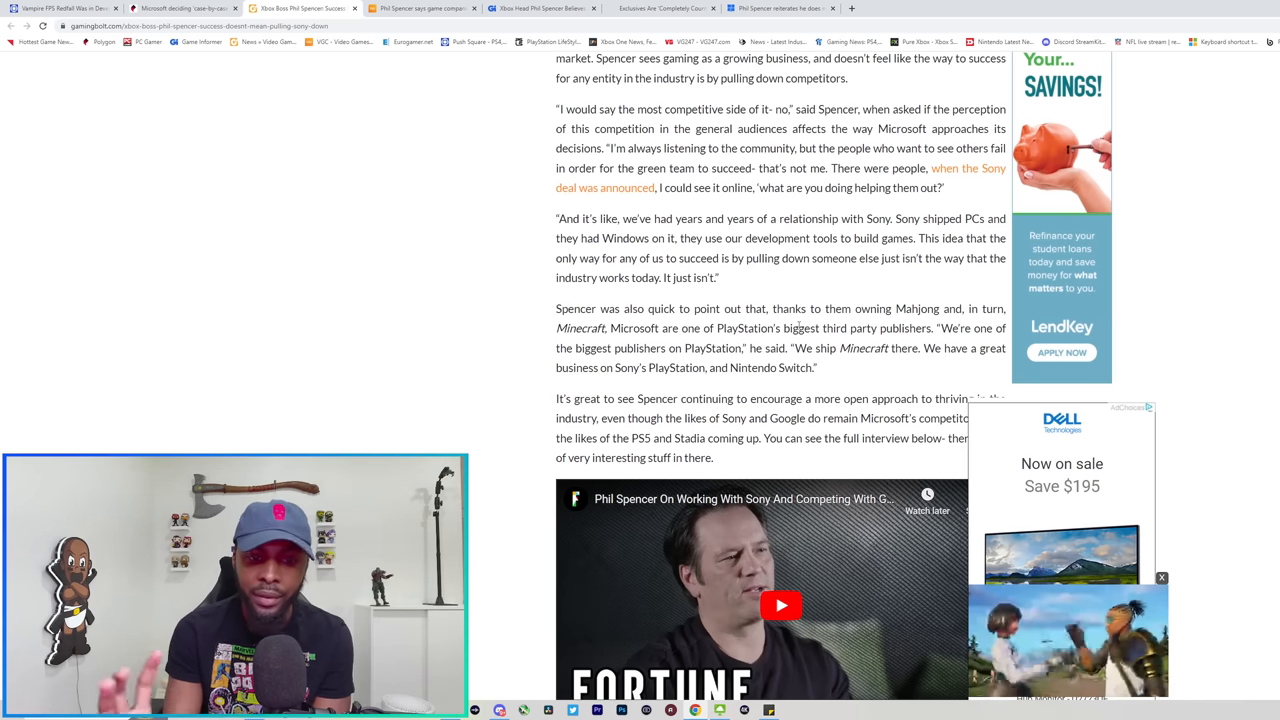
scroll(up, 3)
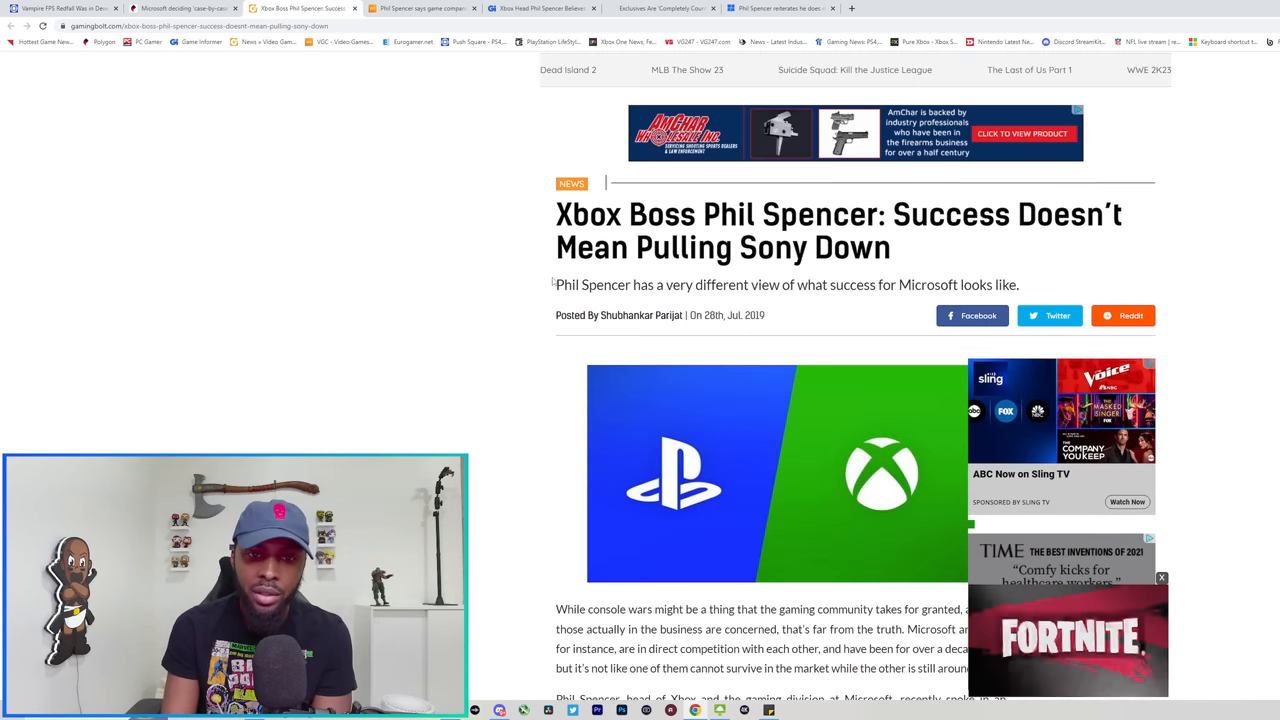
scroll(down, 3)
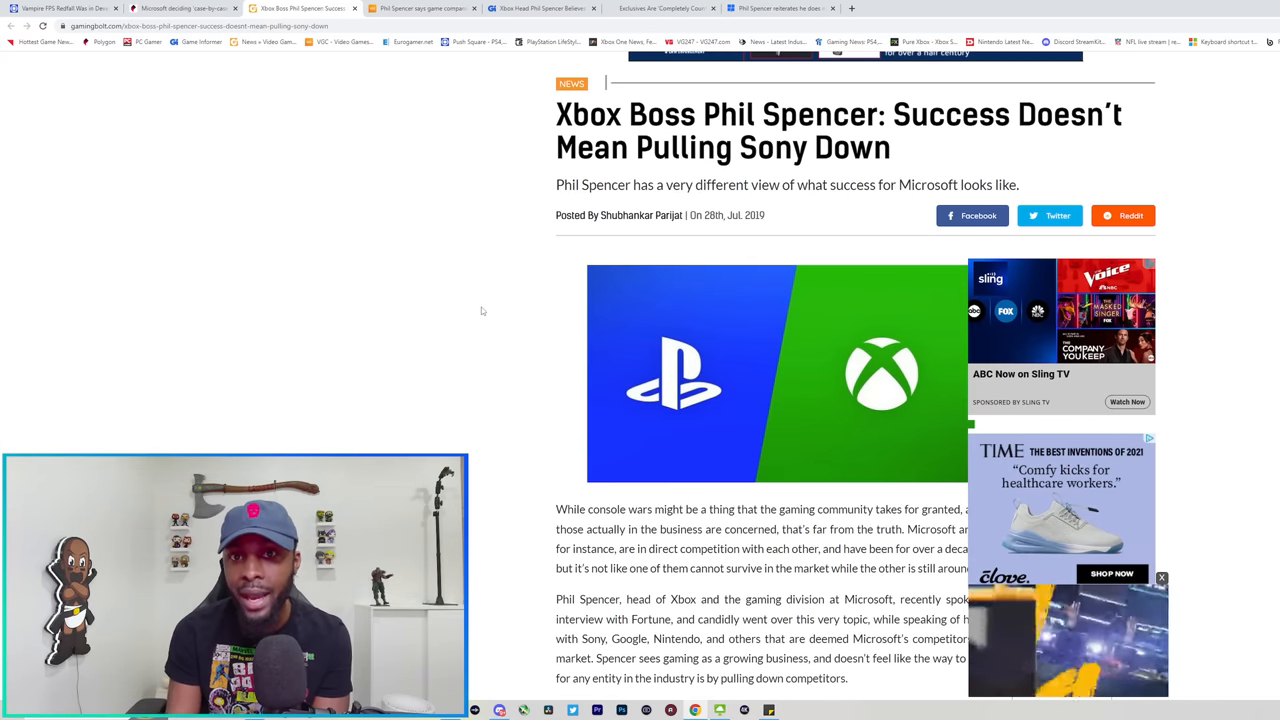
click(420, 8)
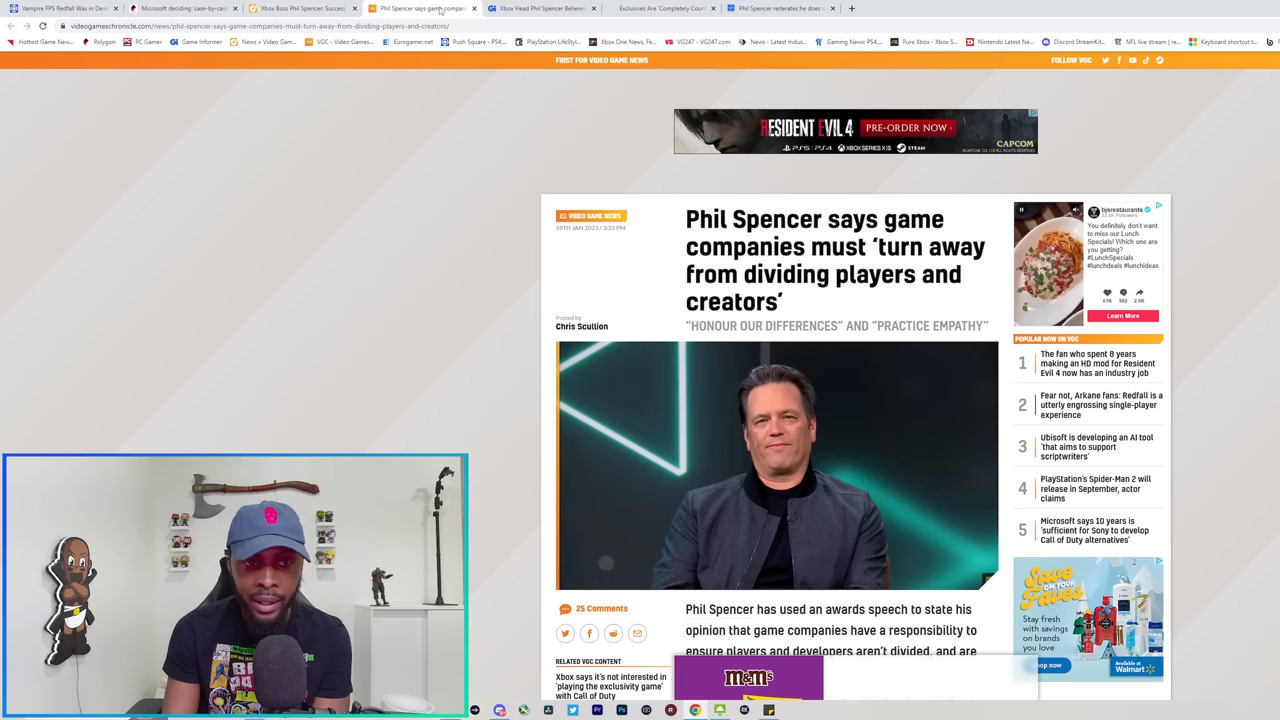
- Skim VGC's Spencer speech article, then switch to Game Informer's 'Less And Less' exclusives article
scroll(down, 3)
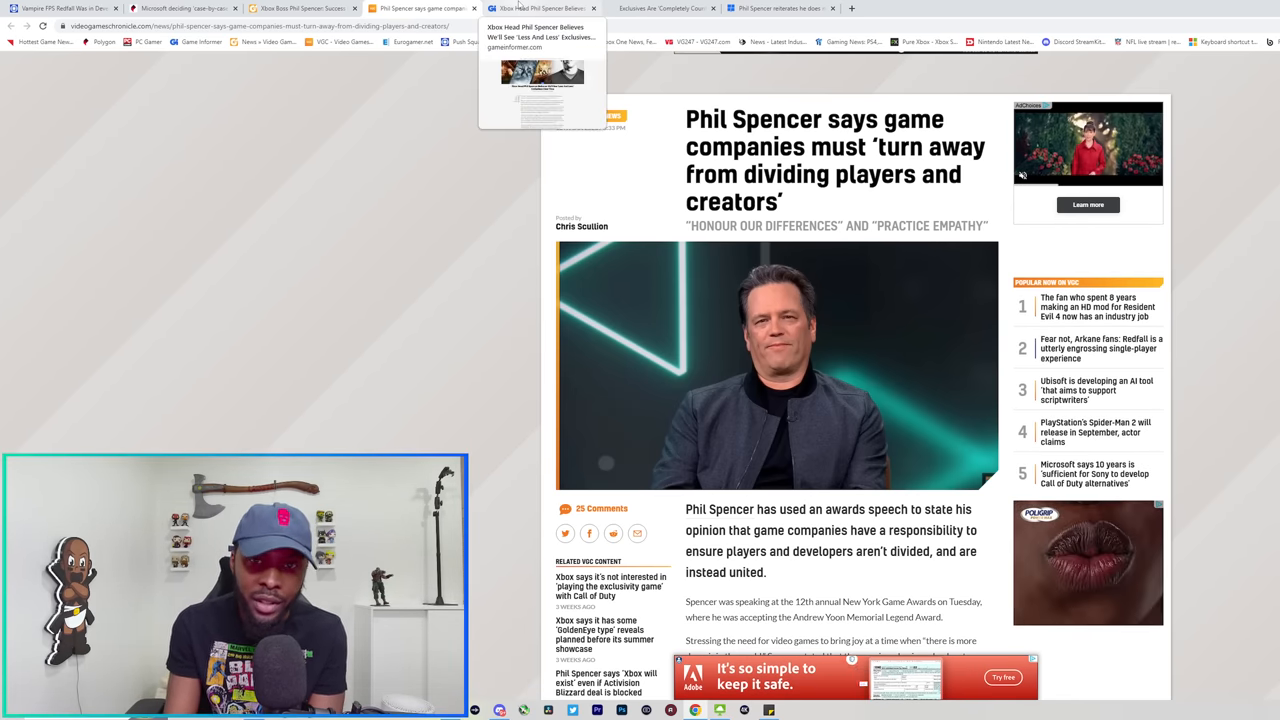
click(540, 8)
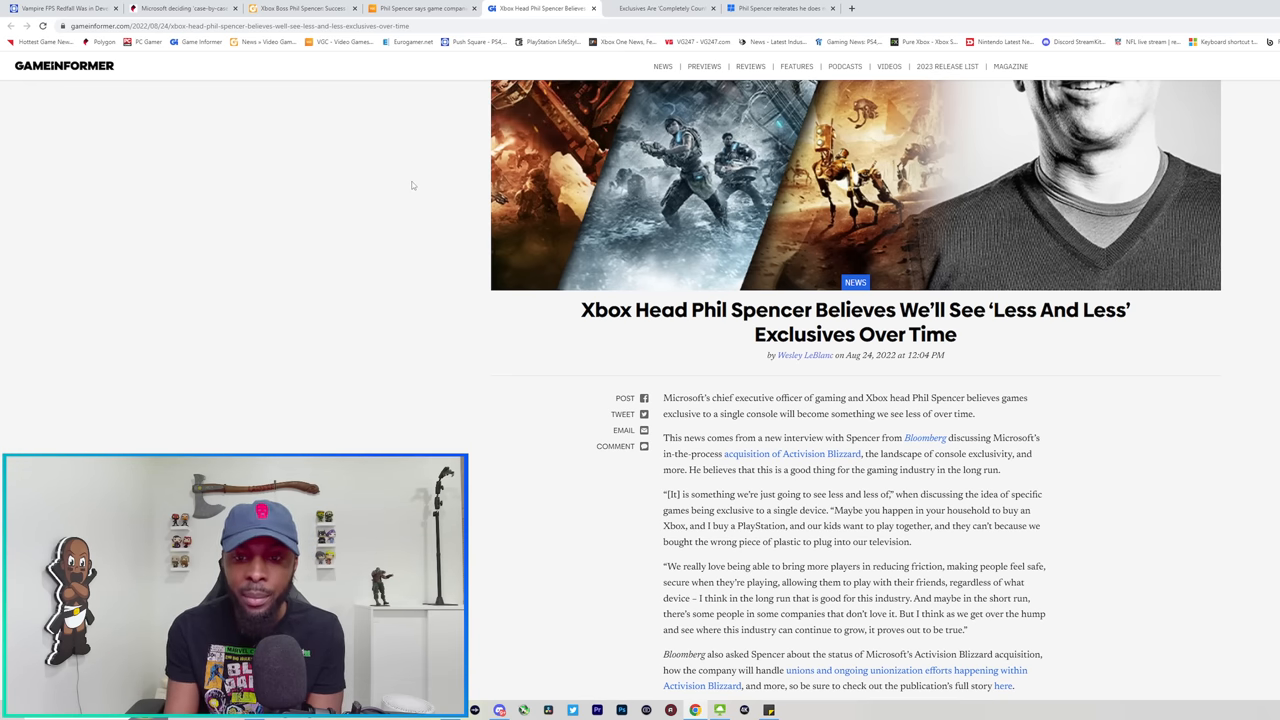
- Scroll through Game Informer's article on Spencer expecting fewer exclusives
scroll(down, 3)
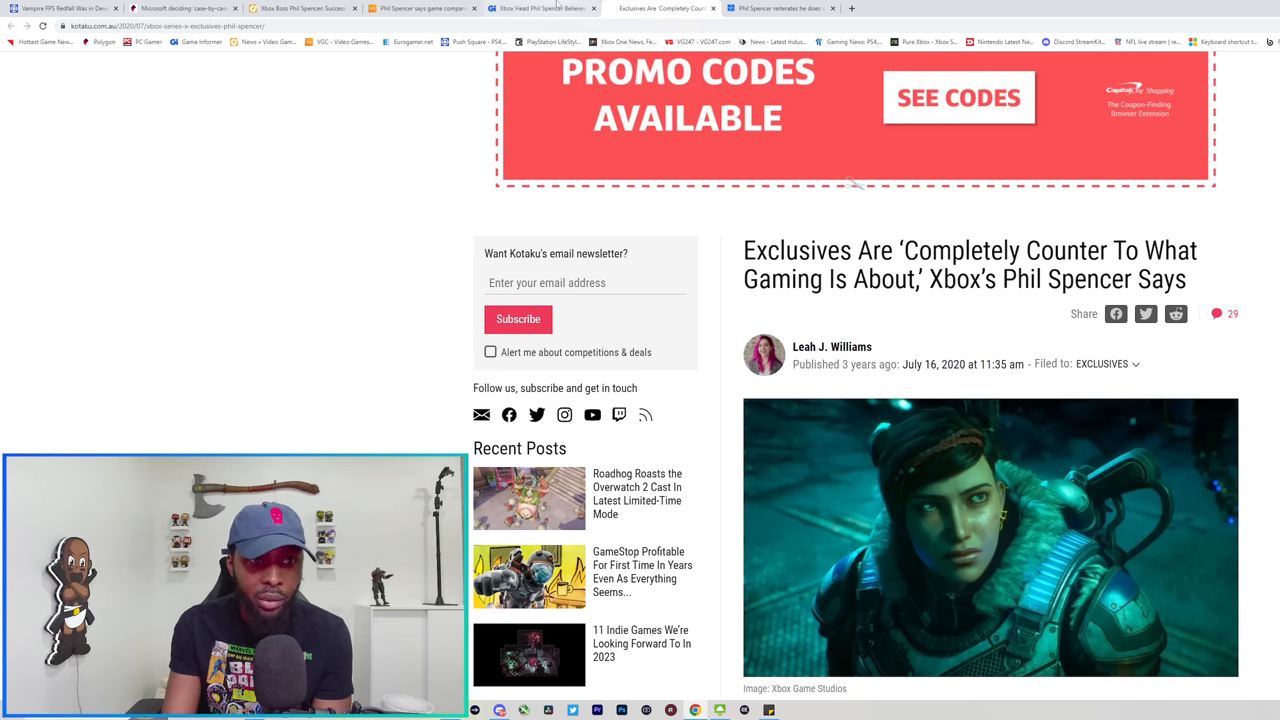
- Cycle through the Game Informer, VGC, GamingBolt and Kotaku tabs, ending on MSPowerUser
click(540, 8)
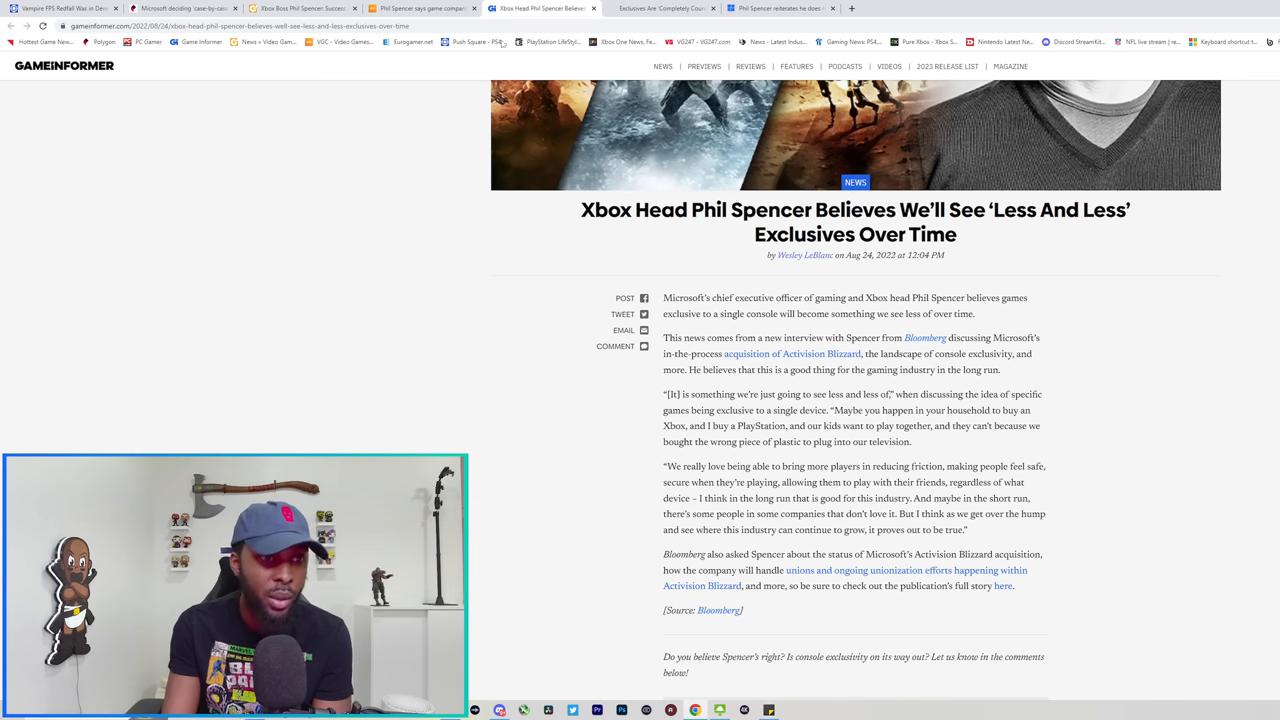
click(420, 8)
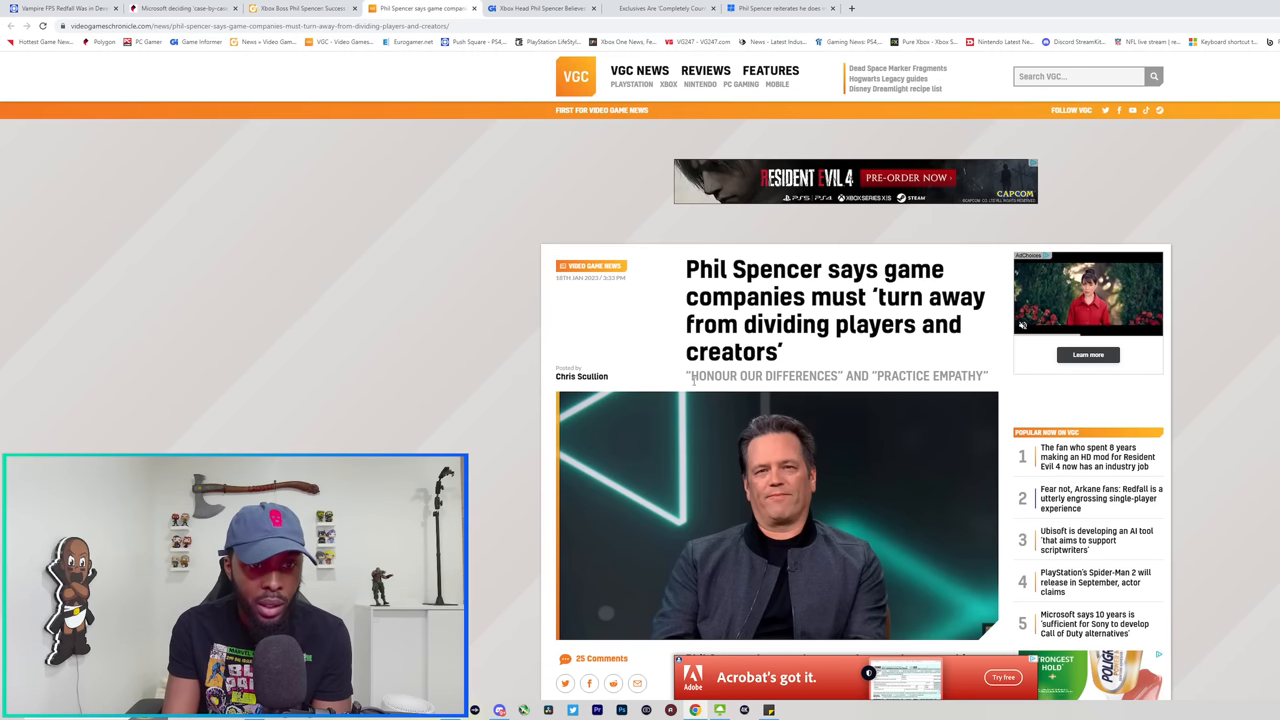
click(295, 8)
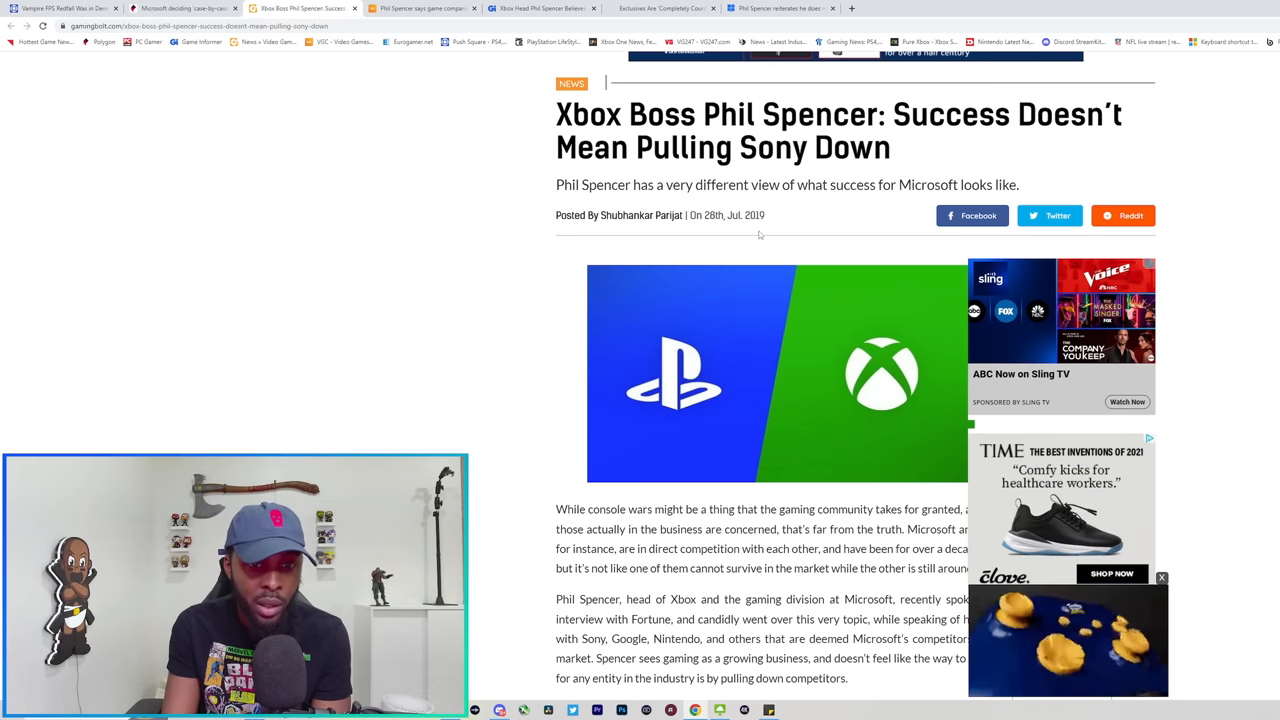
click(660, 8)
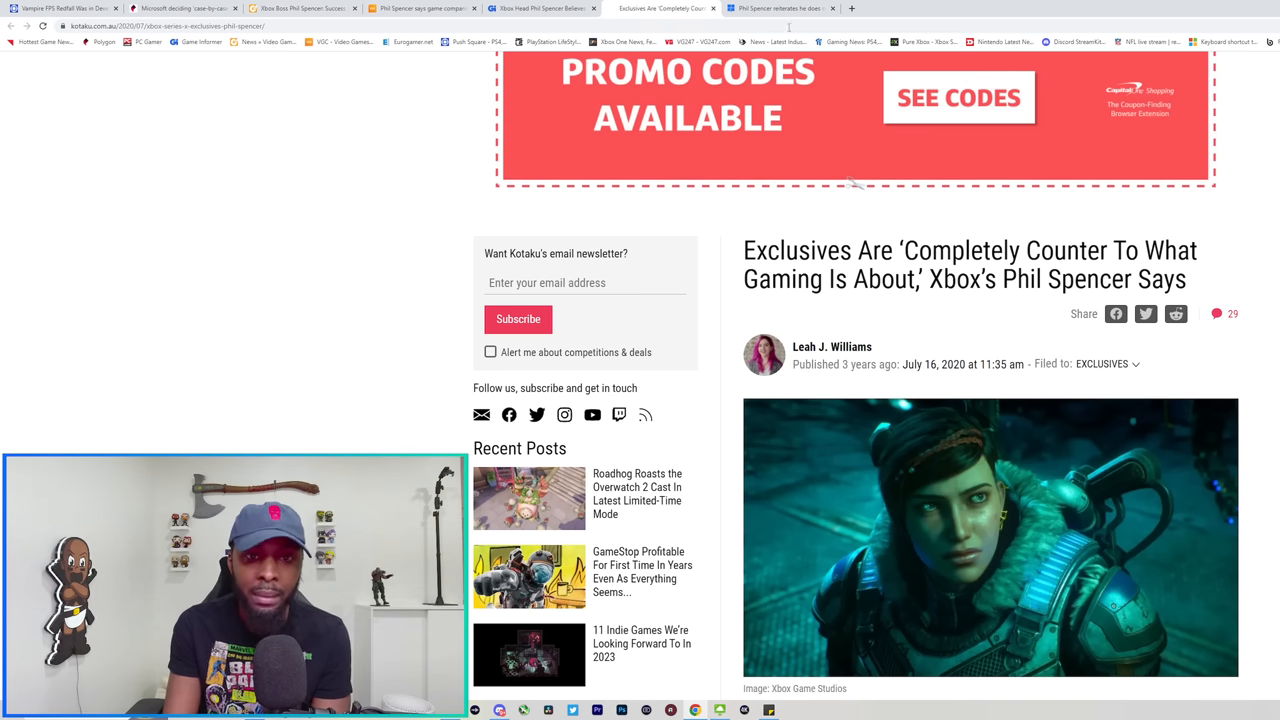
click(780, 8)
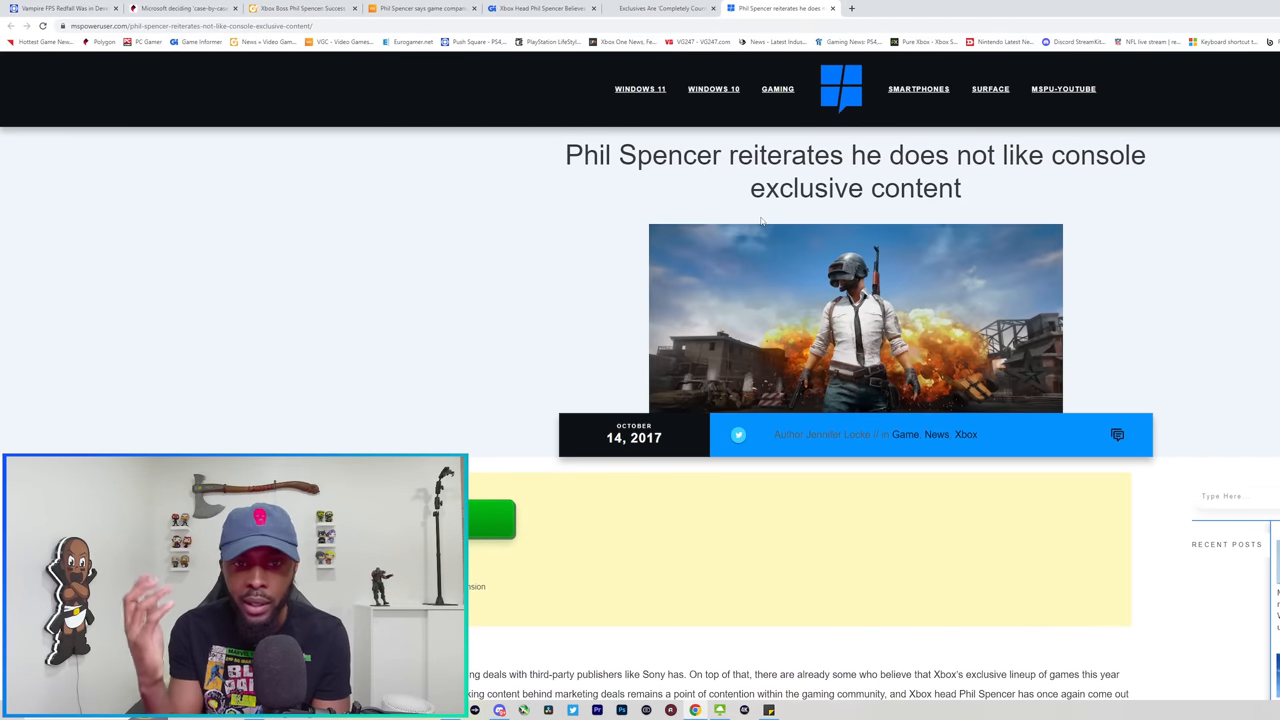
mouse_move(824, 240)
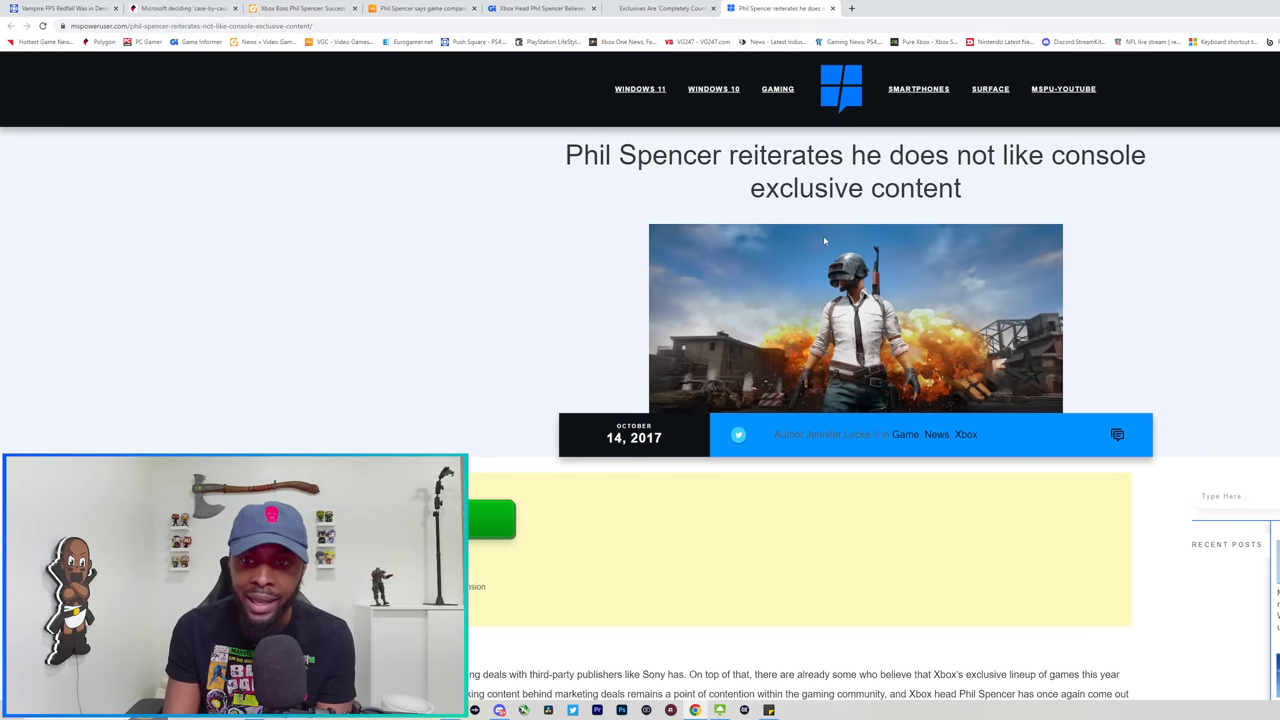
- Read MSPowerUser's quotes through Spencer's GameSpot remarks, then return to Polygon's Bethesda article
scroll(down, 3)
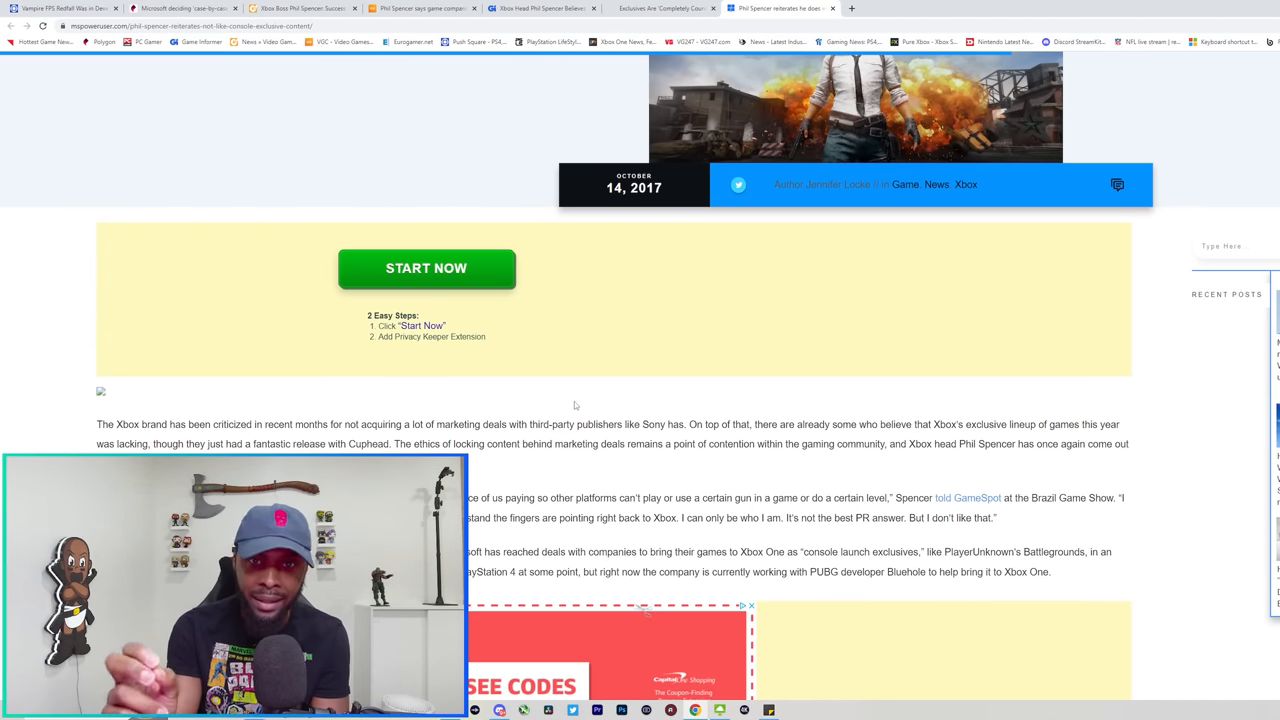
scroll(down, 3)
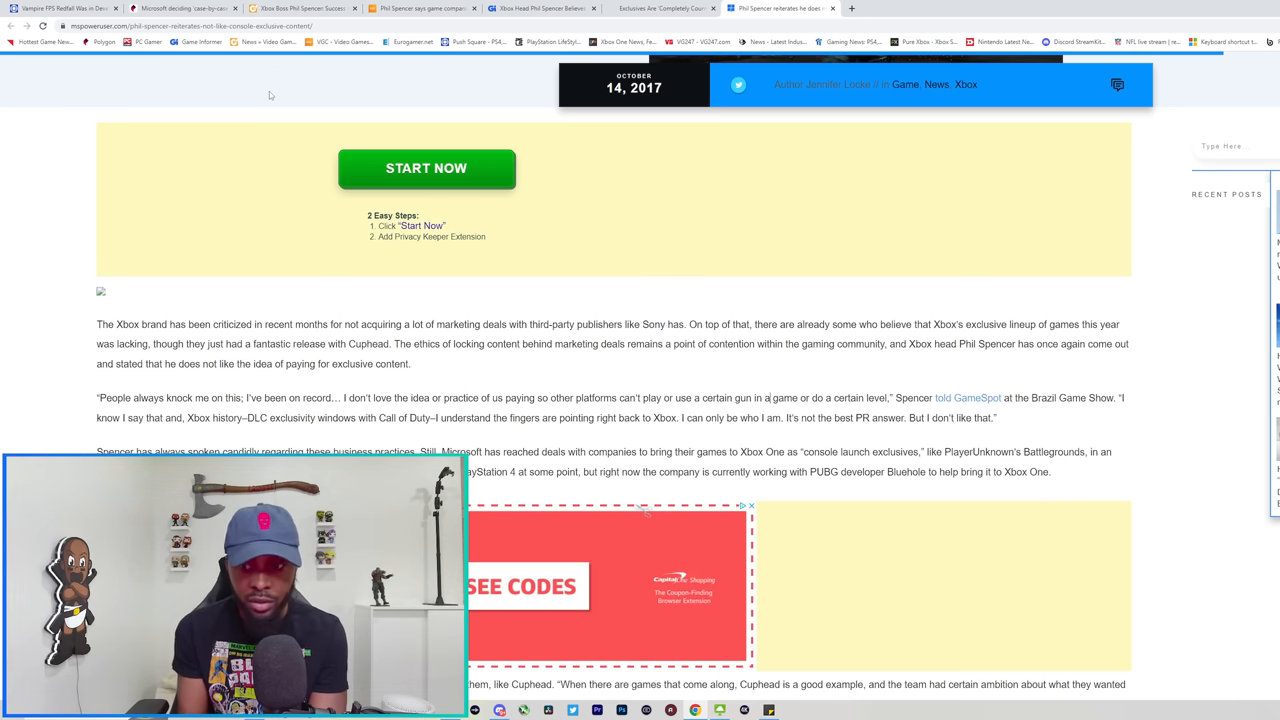
click(185, 8)
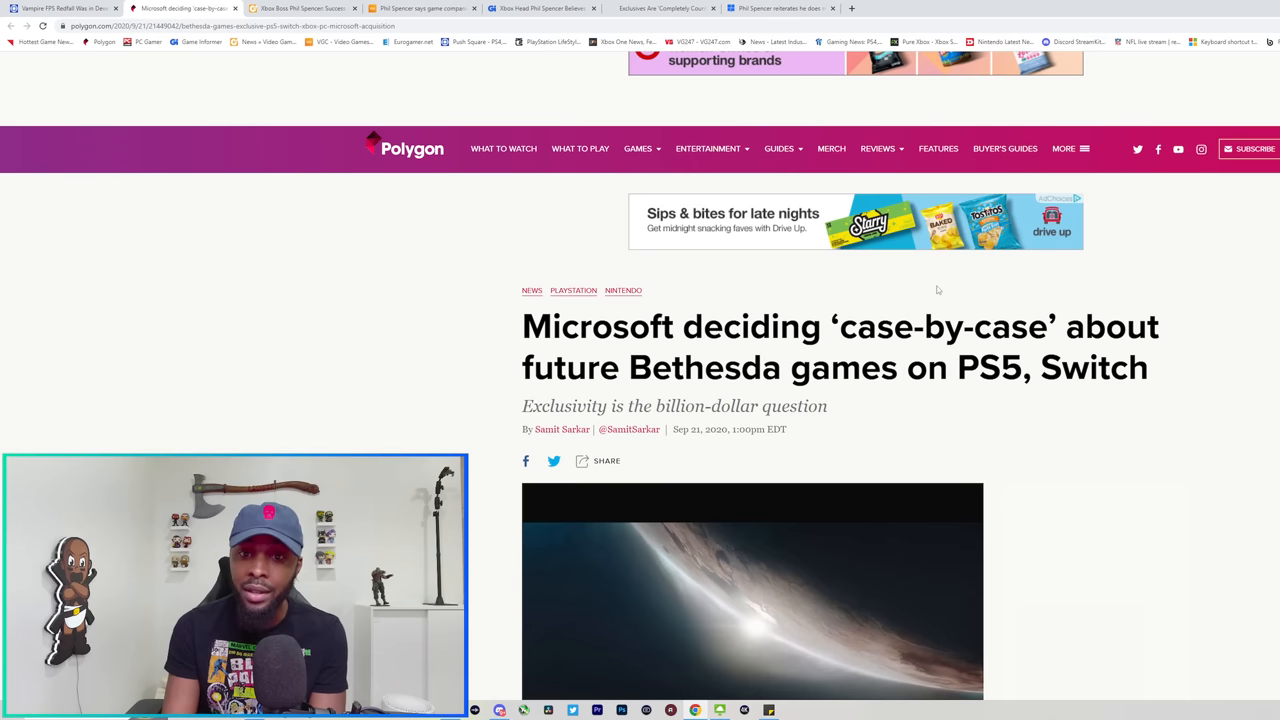
- Drag-select the Polygon headline on case-by-case Bethesda releases for PS5 and Switch
drag(521, 326, 1150, 367)
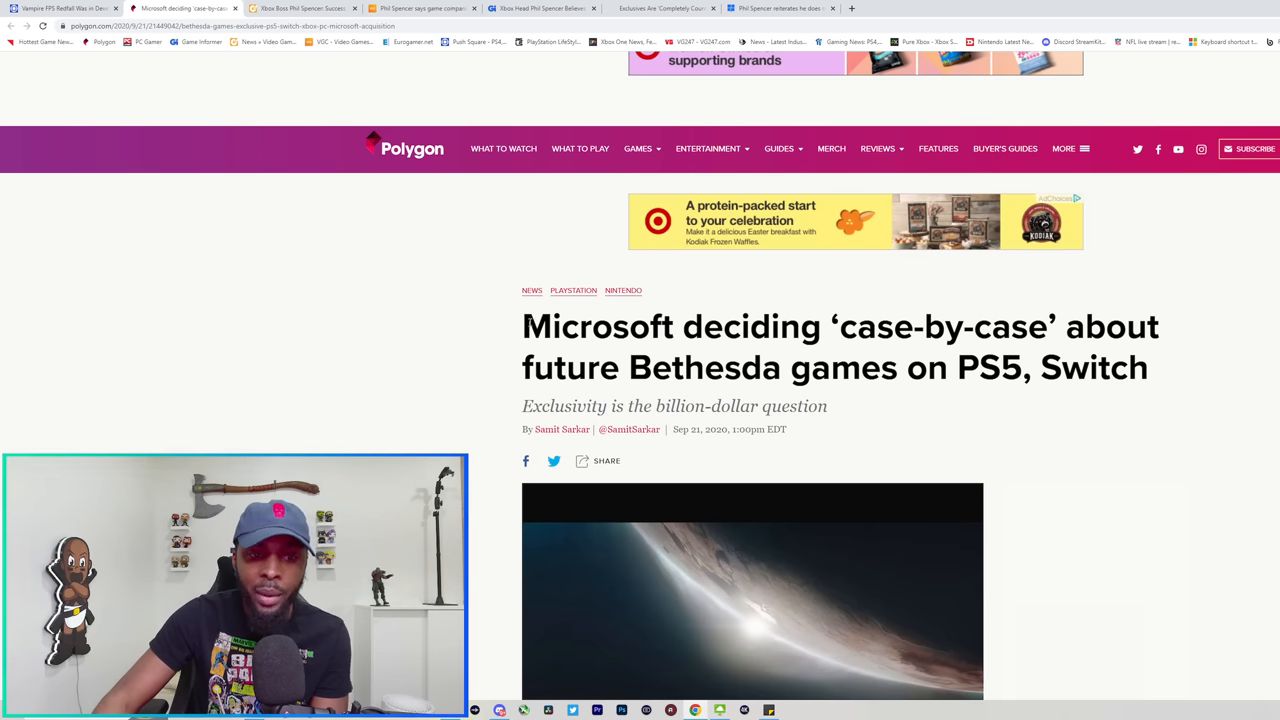
drag(521, 326, 1150, 367)
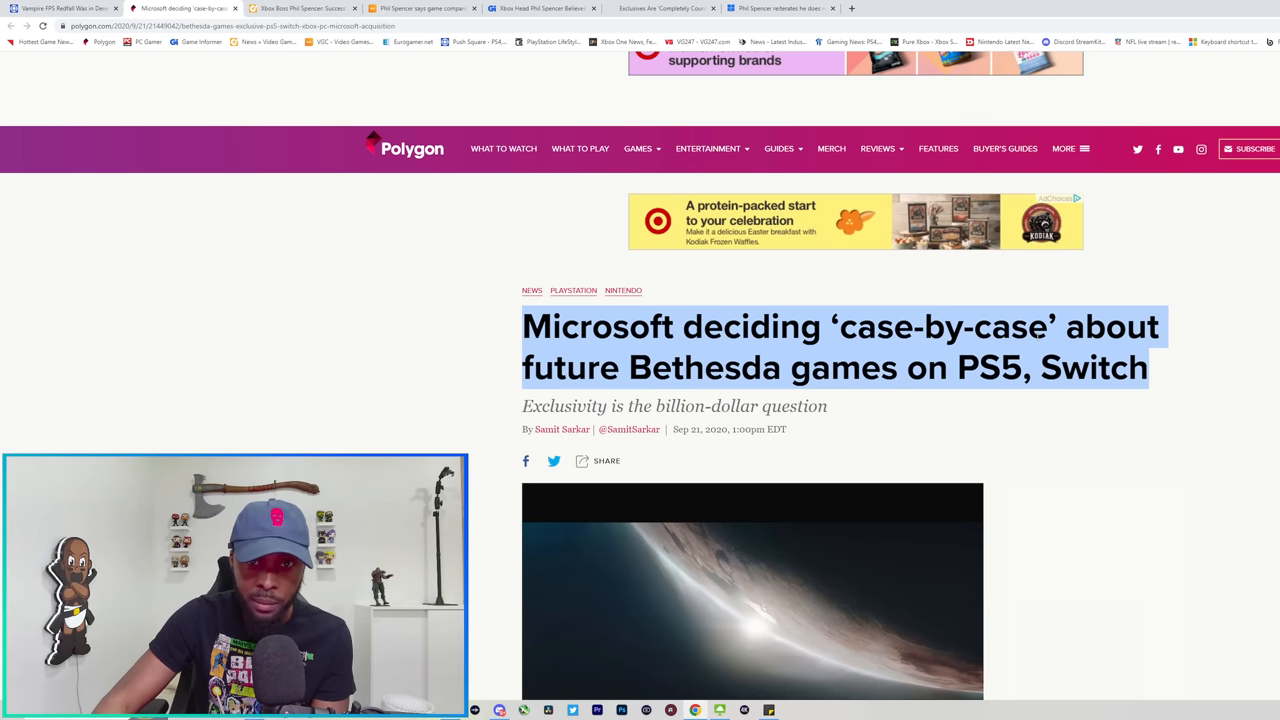